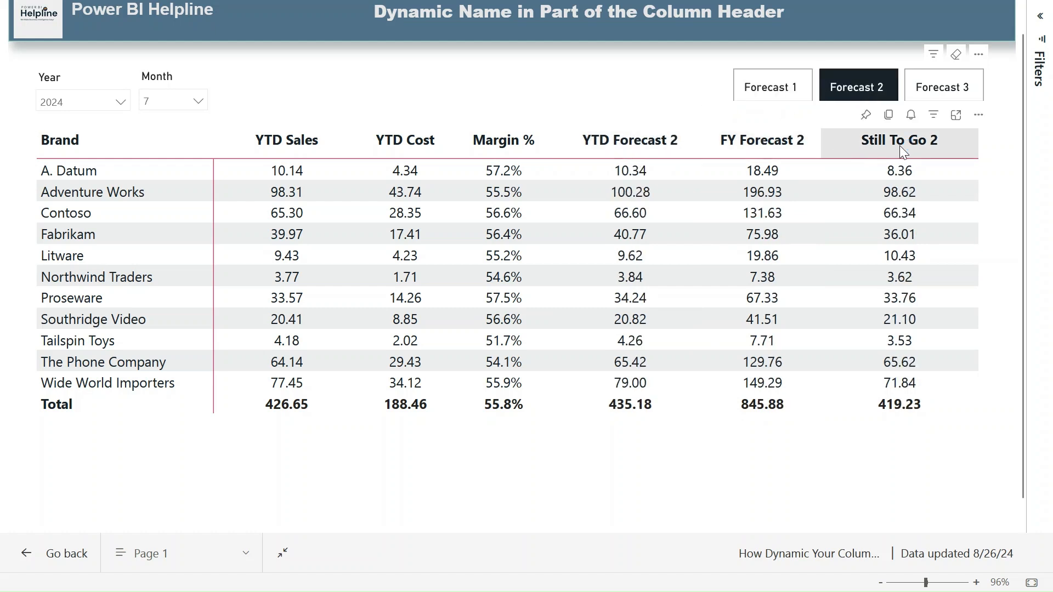
Step: Demo the slicer by choosing Forecast 3 and Forecast 1, ending with Forecast 3 headers shown
{"action": "left_click", "coordinate": [943, 85]}
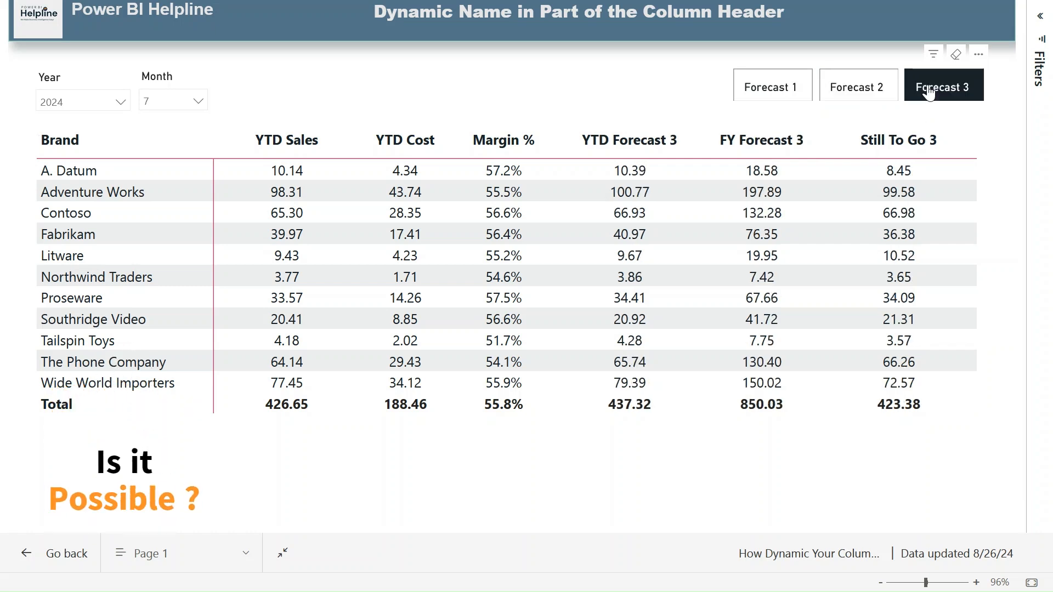
{"action": "left_click", "coordinate": [771, 85]}
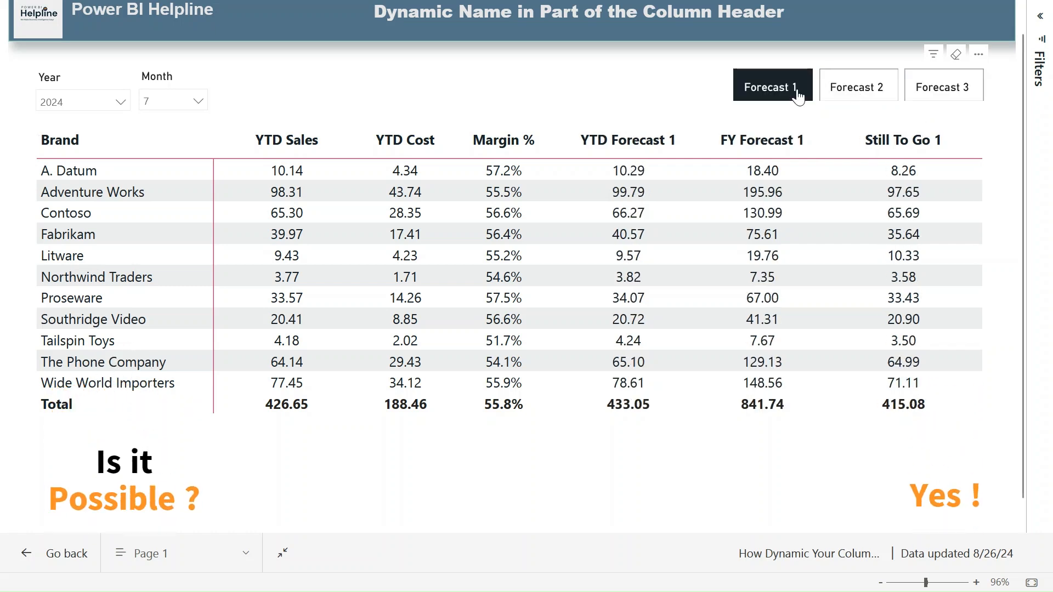
{"action": "left_click", "coordinate": [858, 86]}
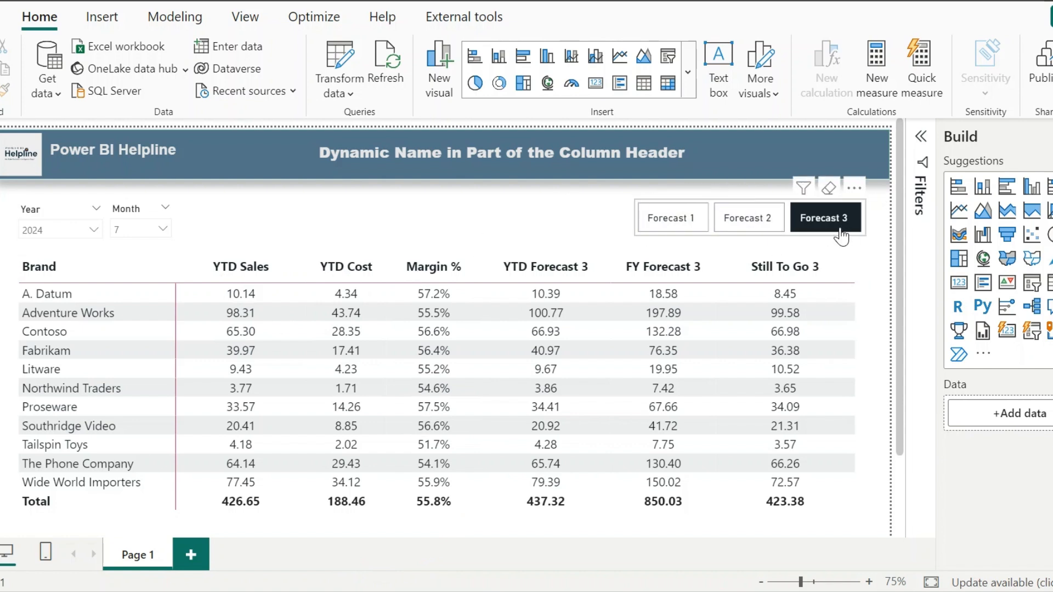
Step: Choose Forecast 2 in the slicer and show the YTD Sales measure's DAX formula
{"action": "left_click", "coordinate": [747, 217]}
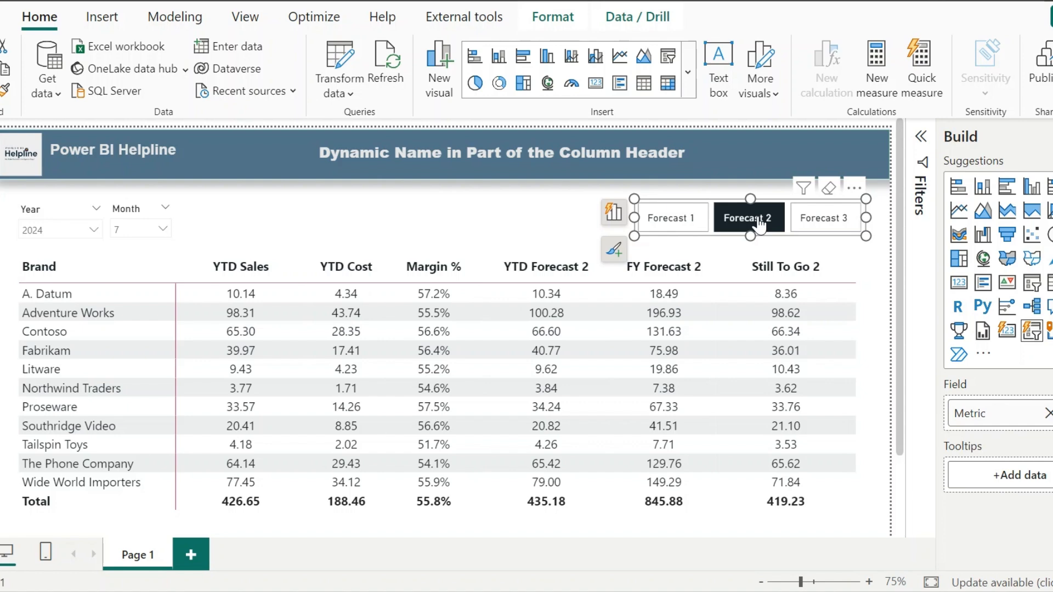
{"action": "left_click", "coordinate": [759, 259]}
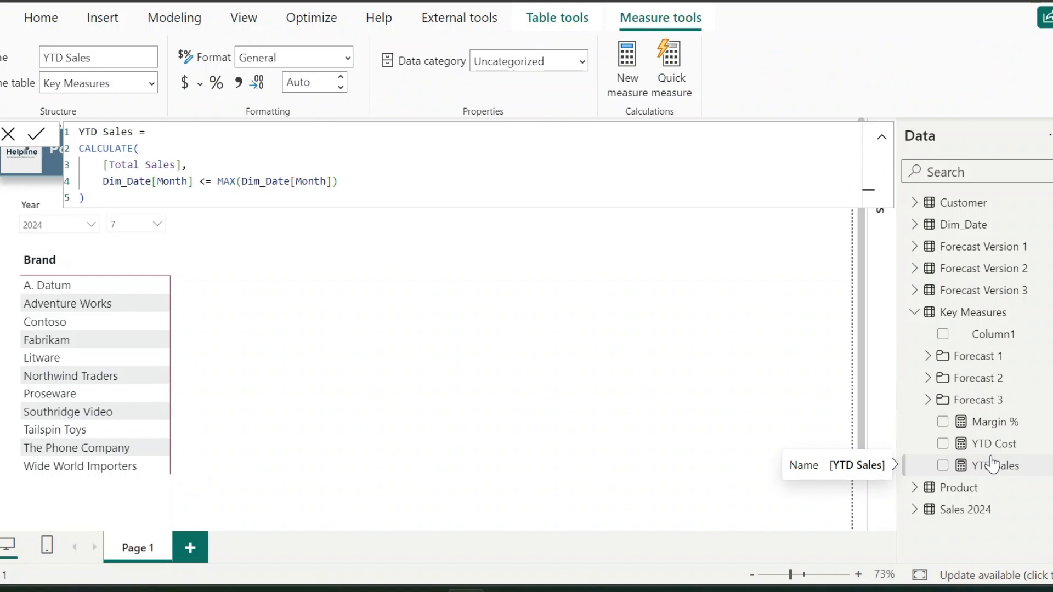
Step: Show the DAX formulas for Margin %, YTD Forecast 1 and FY Forecast 1
{"action": "left_click", "coordinate": [996, 421]}
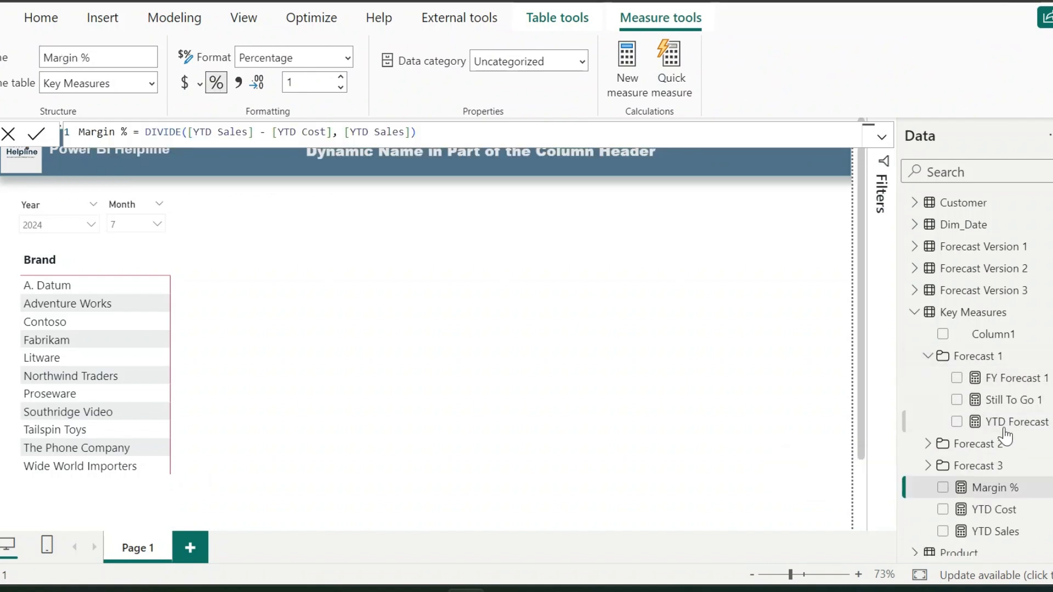
{"action": "left_click", "coordinate": [1019, 421]}
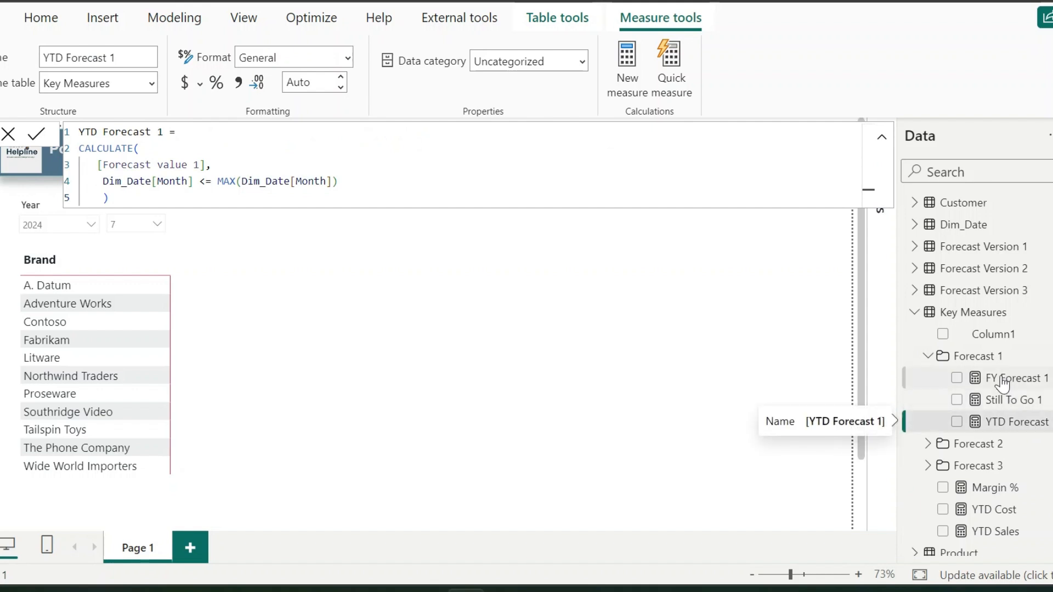
{"action": "left_click", "coordinate": [1018, 399]}
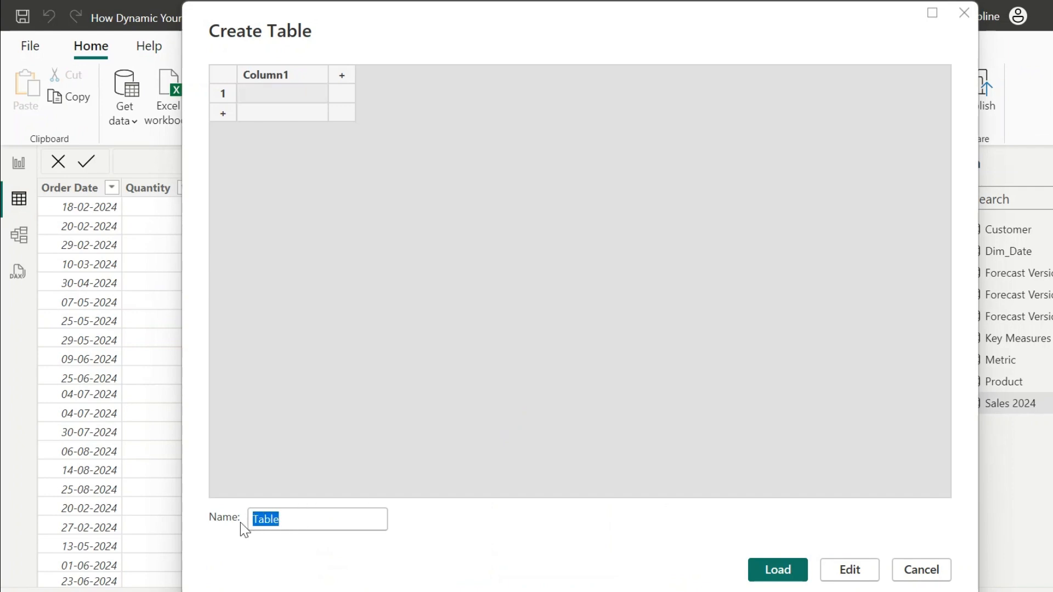
Step: Name the new table Metric and enter the KPI rows (YTD..., FY Fore..., Still To Go 1)
{"action": "type", "text": "Metric"}
{"action": "left_click", "coordinate": [282, 75]}
{"action": "type", "text": "KPI"}
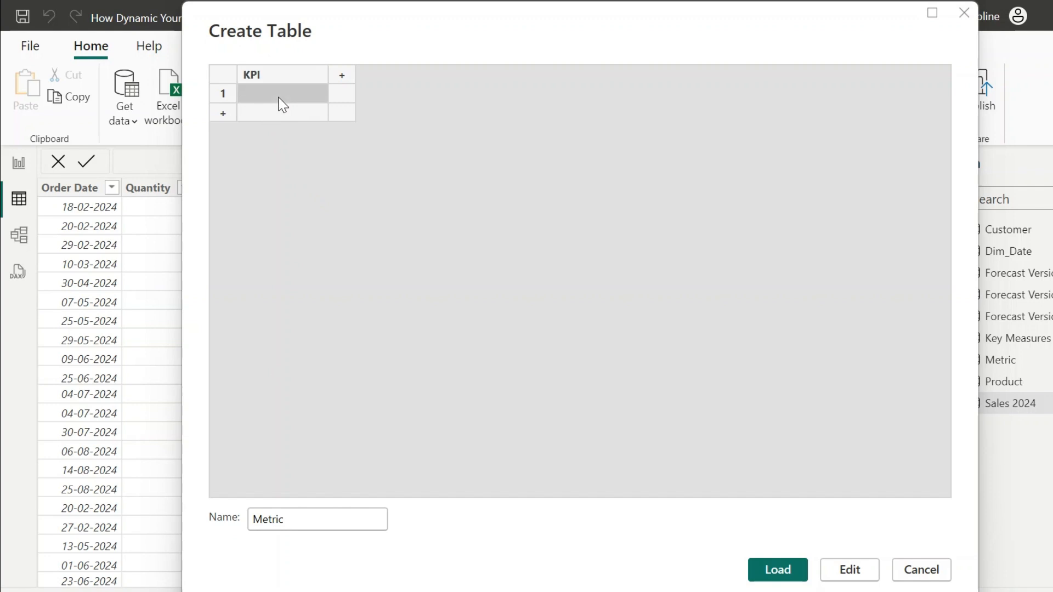
{"action": "type", "text": "YTD Sales"}
{"action": "type", "text": "YTF "}
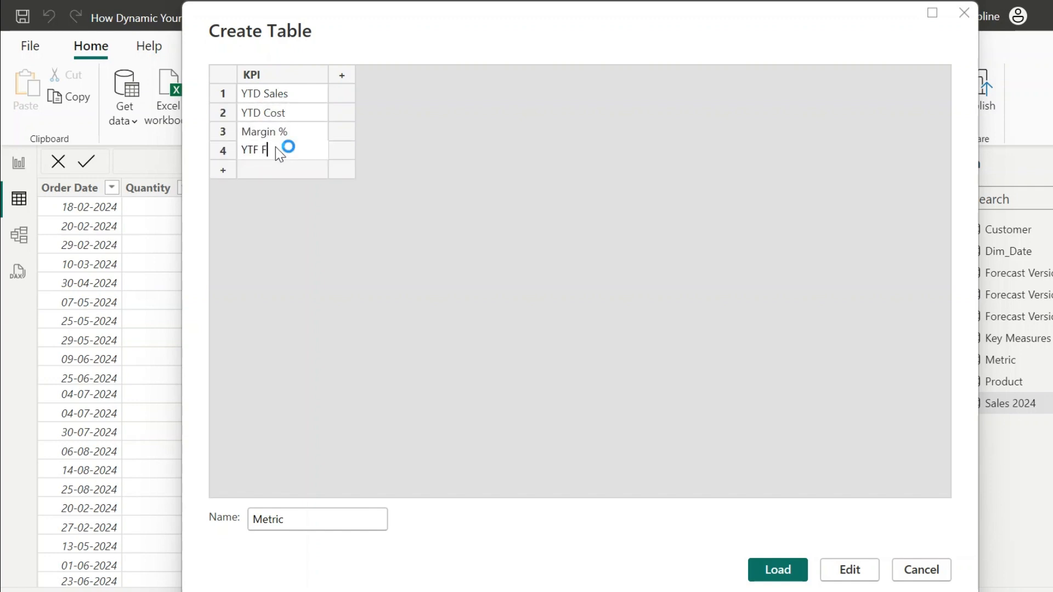
{"action": "type", "text": "FY Fore"}
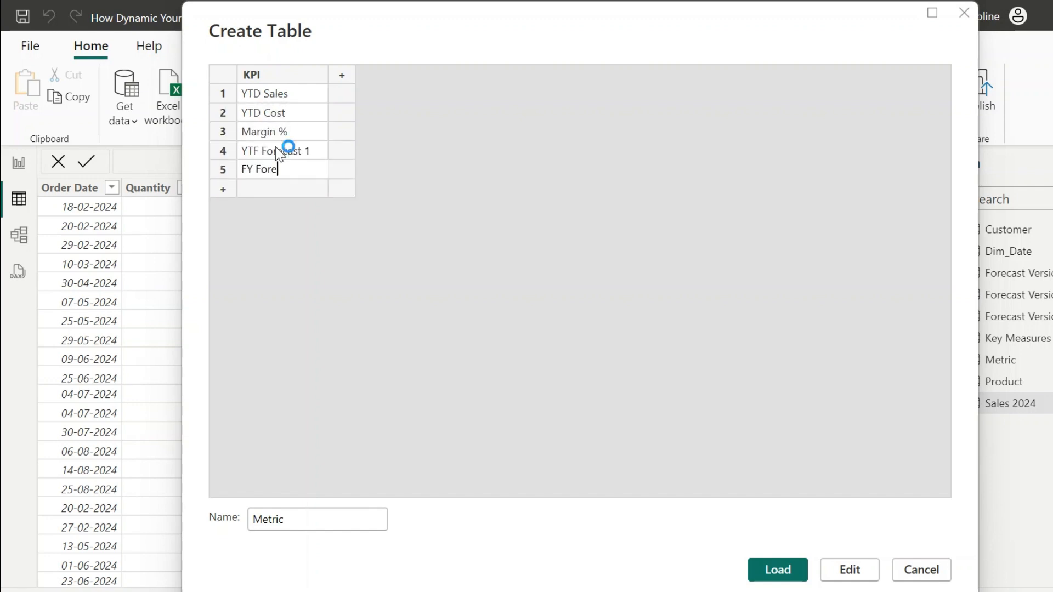
{"action": "type", "text": "Still To Go 1"}
{"action": "type", "text": "Forecast 1"}
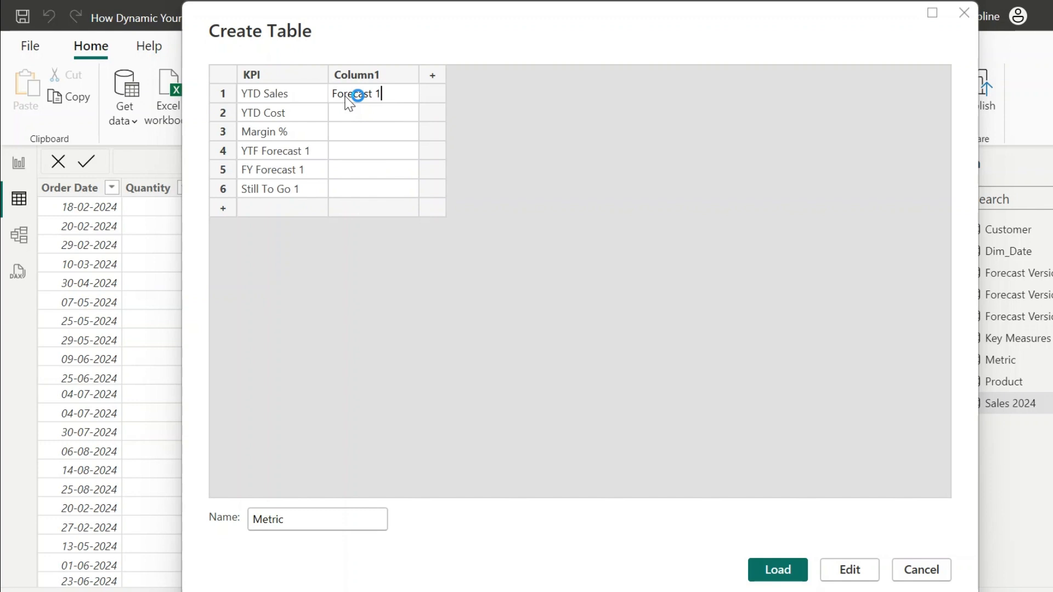
Step: Rename the second column to Version for the Forecast 1/2/3 labels
{"action": "double_click", "coordinate": [355, 74]}
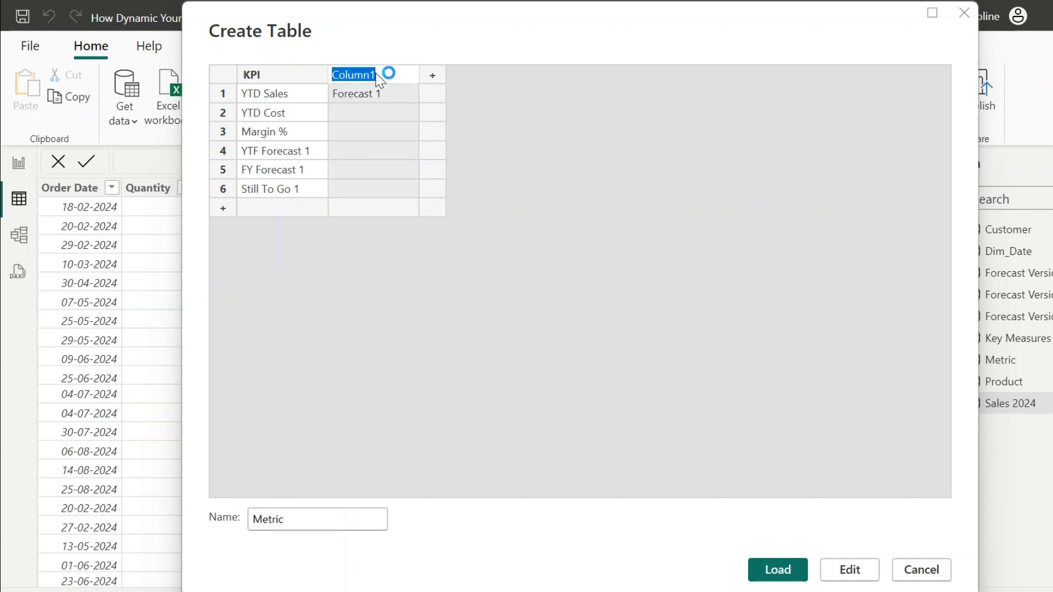
{"action": "type", "text": "Version"}
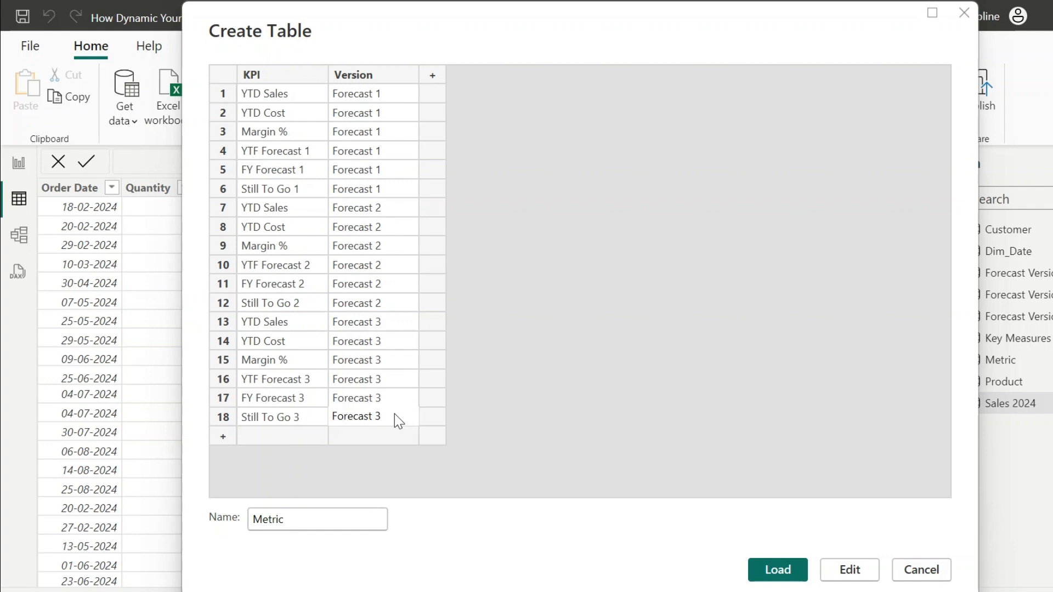
Step: Add an ID column with numeric values and load the Metric table into the model
{"action": "left_click", "coordinate": [432, 75]}
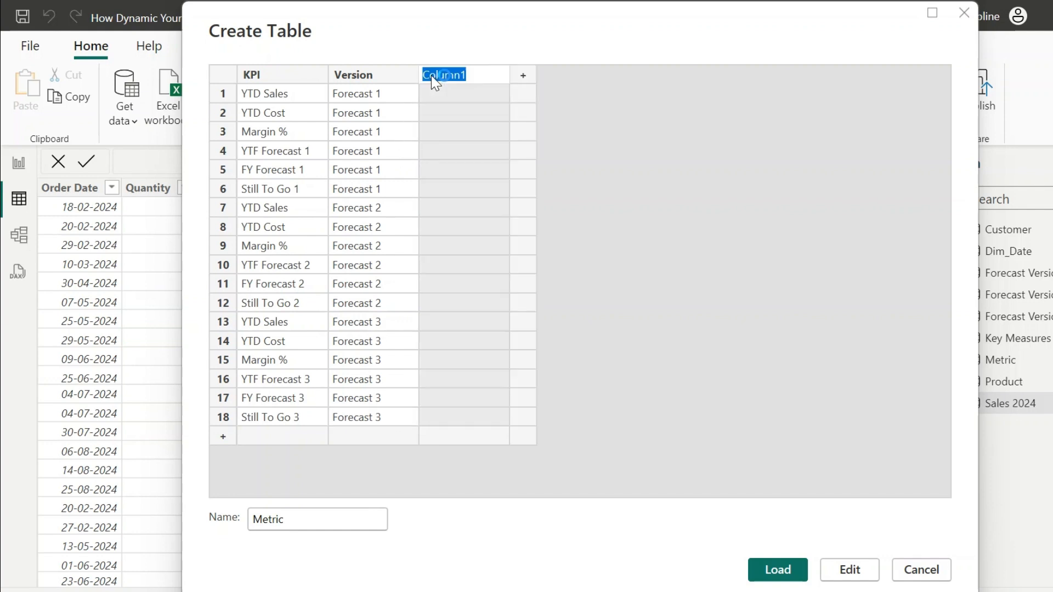
{"action": "type", "text": "ID"}
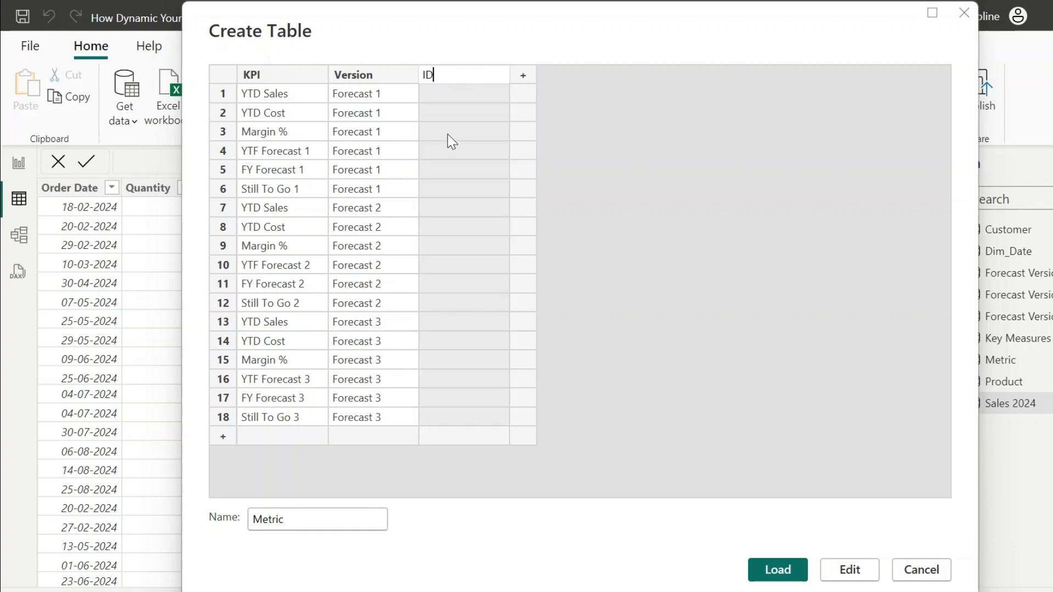
{"action": "type", "text": "2"}
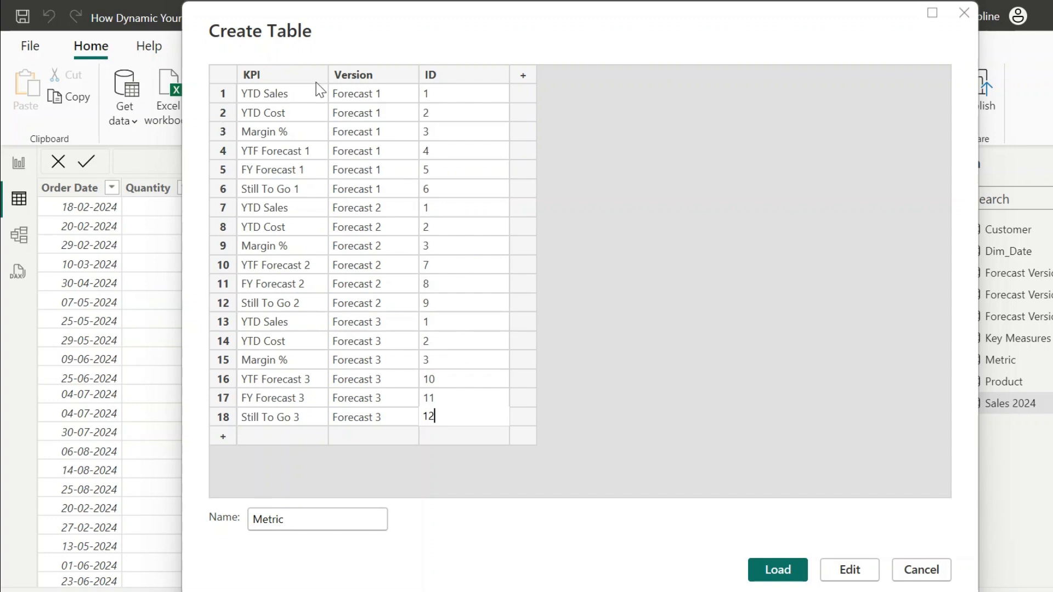
{"action": "left_click", "coordinate": [777, 569]}
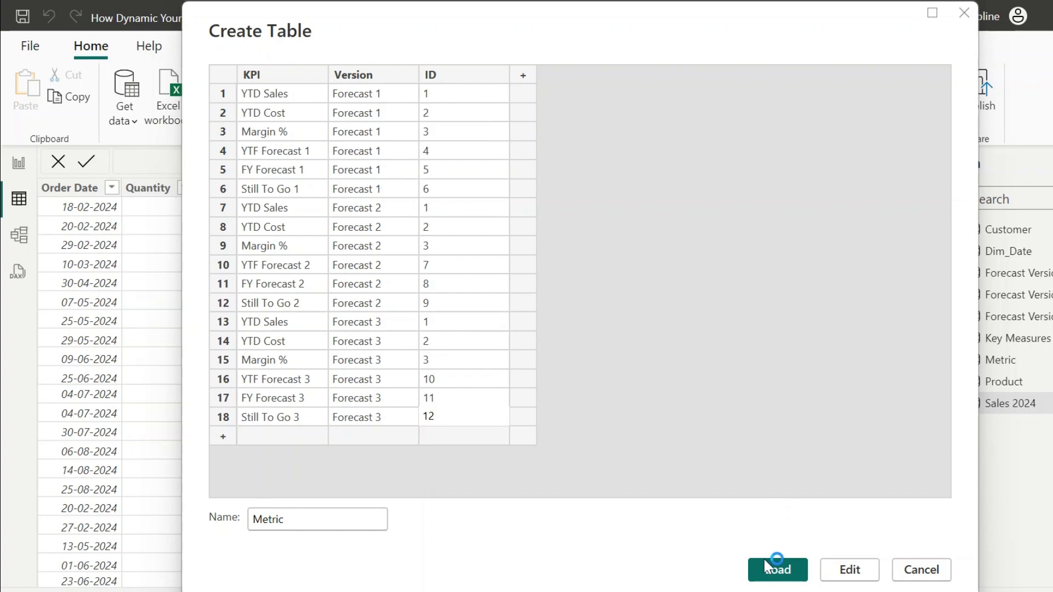
{"action": "left_click", "coordinate": [776, 571]}
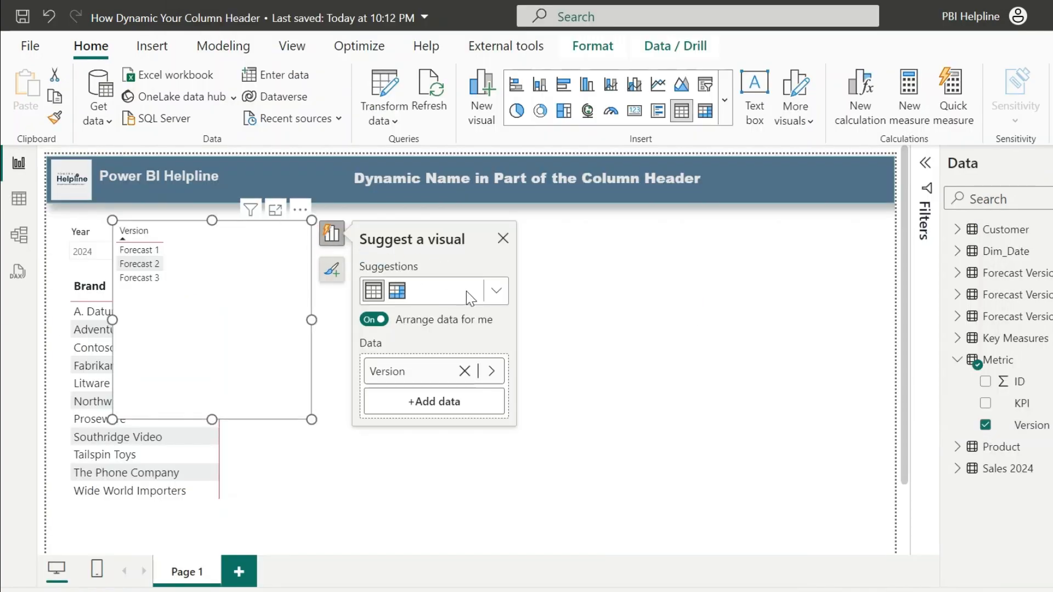
Step: Change the Version visual to a button slicer offering Forecast 1, 2 and 3
{"action": "left_click", "coordinate": [495, 289]}
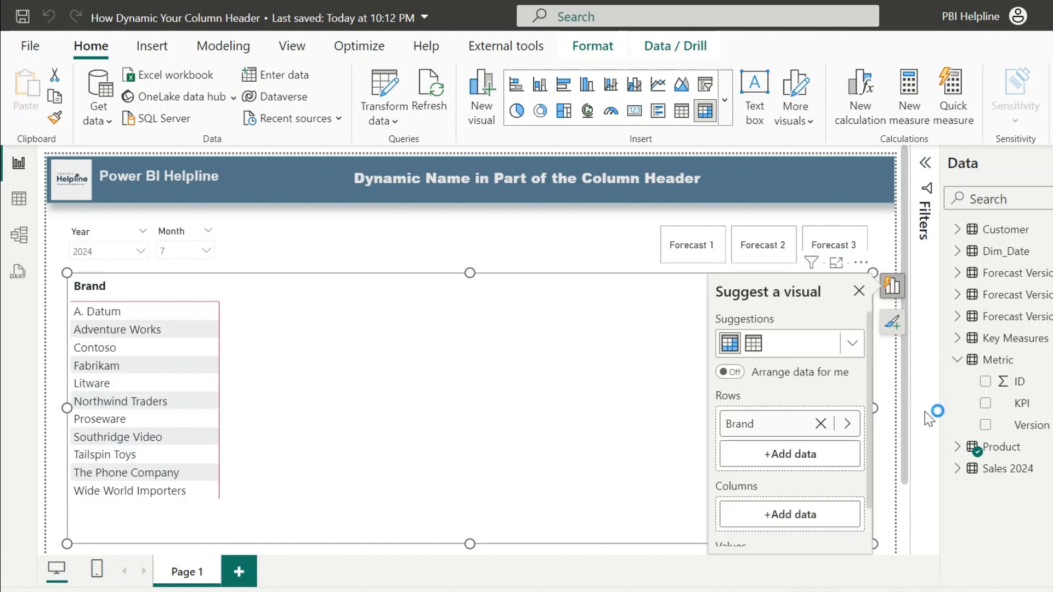
{"action": "mouse_move", "coordinate": [1040, 409]}
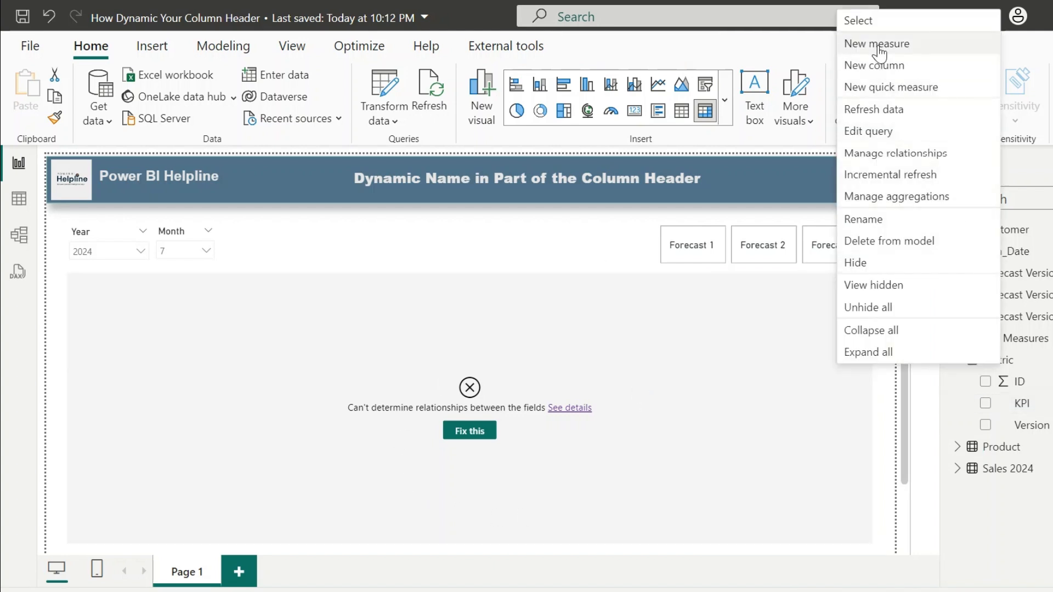
Step: Create Master Measure = 1 in the Metric table and commit it
{"action": "left_click", "coordinate": [876, 43]}
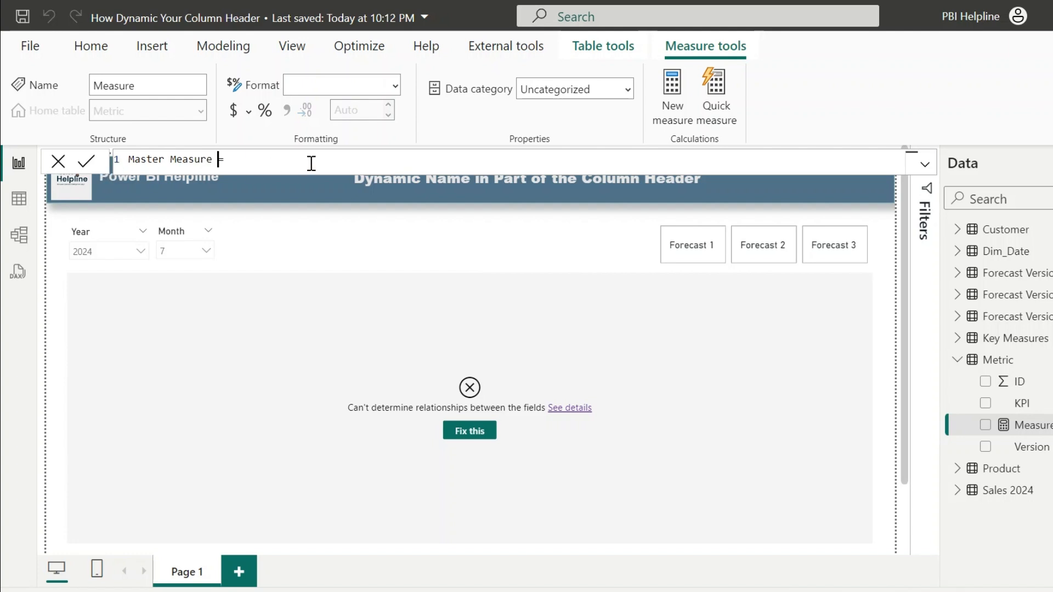
{"action": "type", "text": "="}
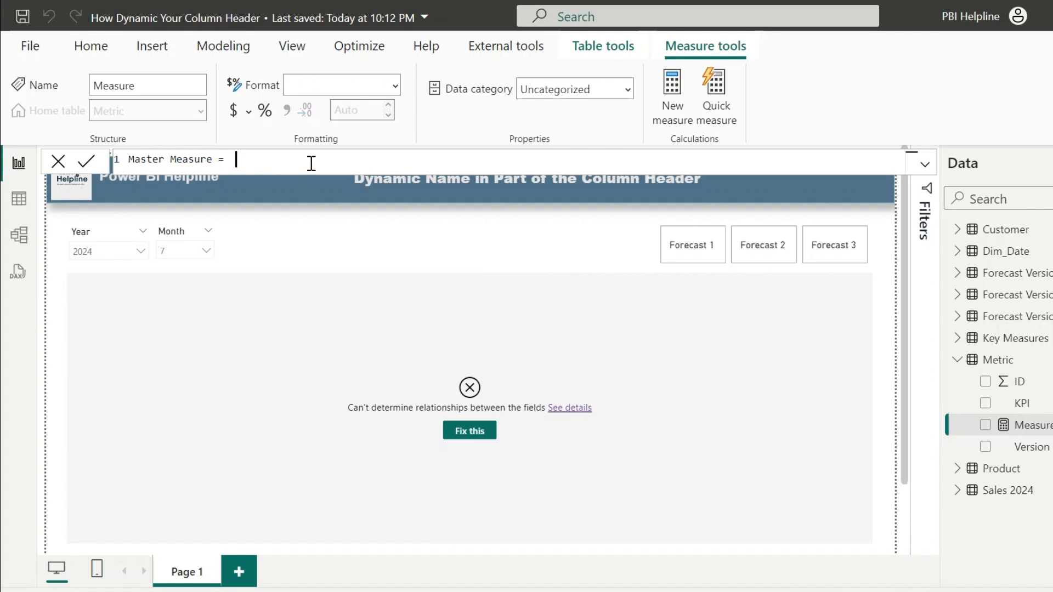
{"action": "left_click", "coordinate": [985, 403]}
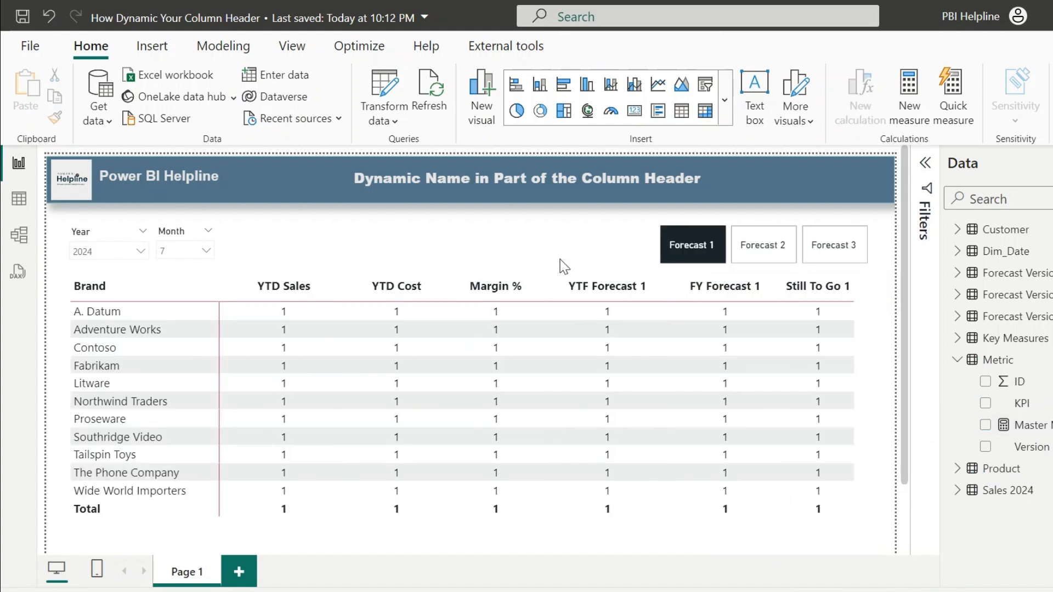
Step: Choose Forecast 2 then Forecast 3 to relabel the matrix headers, and reopen Master Measure
{"action": "left_click", "coordinate": [762, 244]}
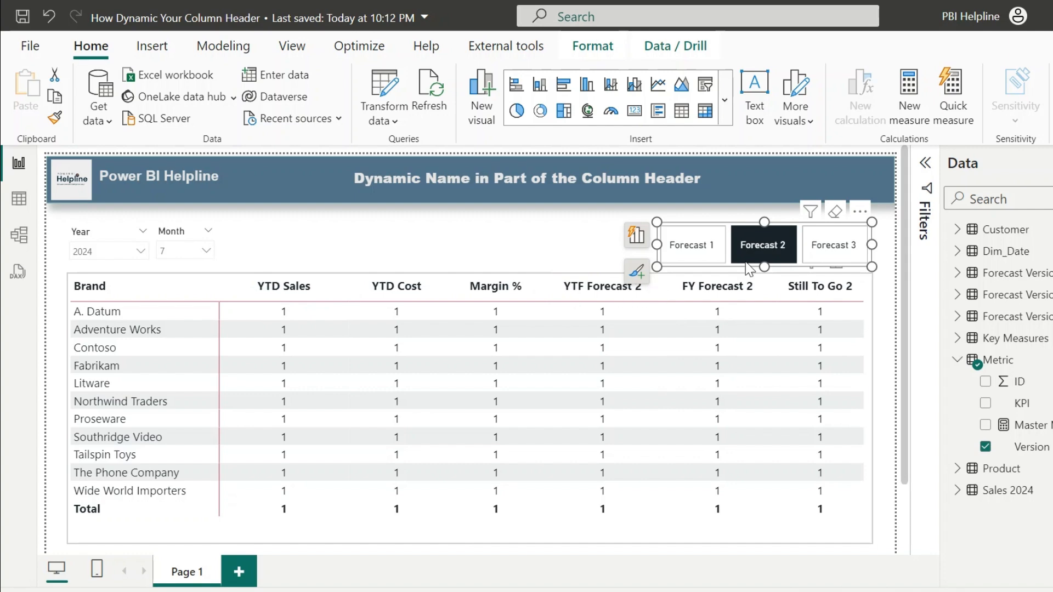
{"action": "left_click", "coordinate": [834, 245]}
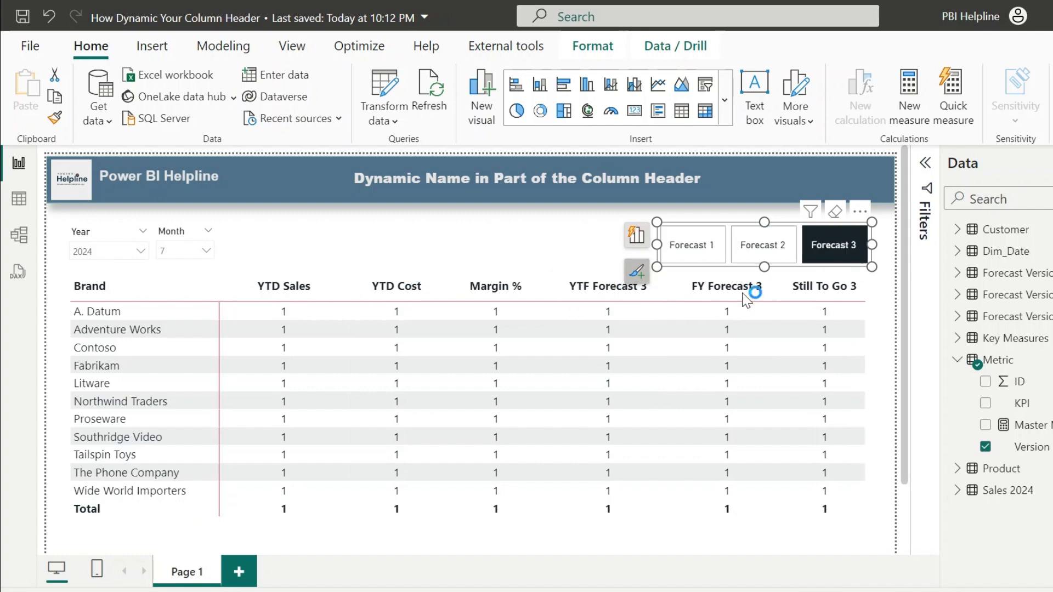
{"action": "left_click", "coordinate": [1021, 425]}
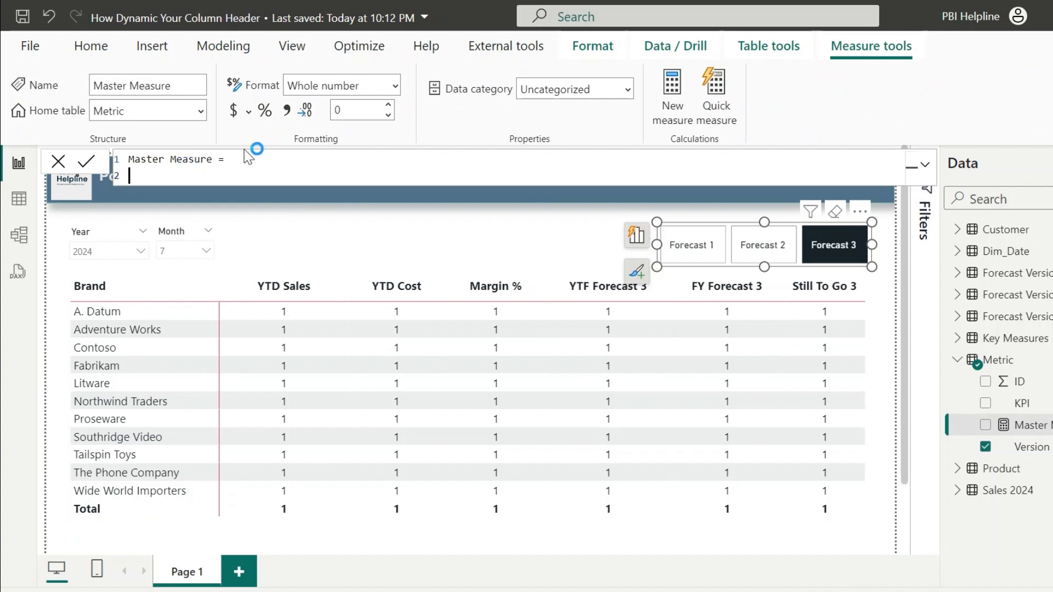
Step: Rewrite Master Measure as SWITCH(SELECTEDVALUE(Metric[ID]), 1, [YTD Sales], 2, [YTD Cost], …)
{"action": "type", "text": "SWITCH("}
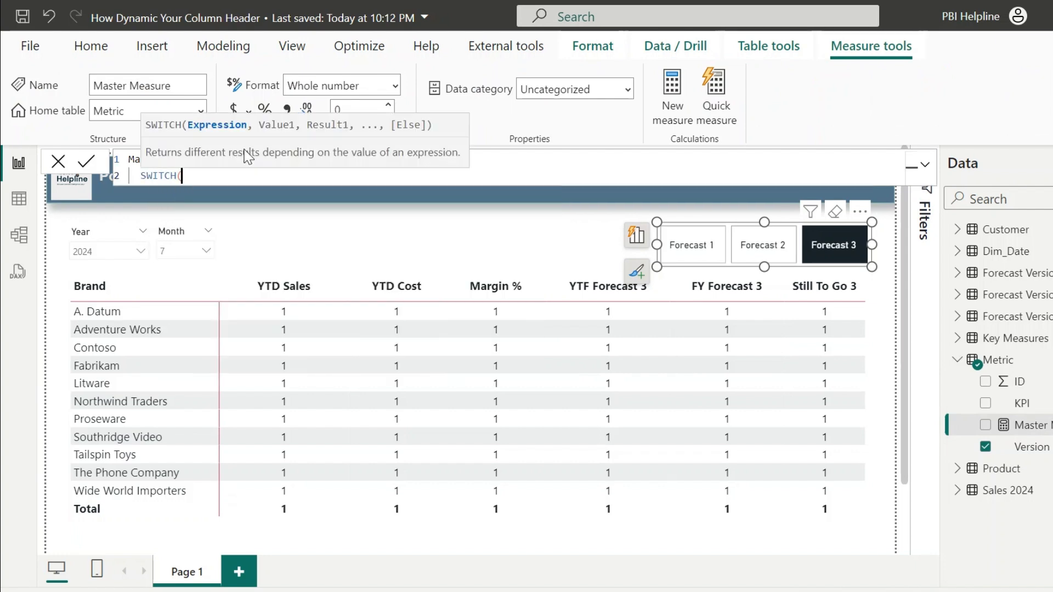
{"action": "type", "text": "selecte"}
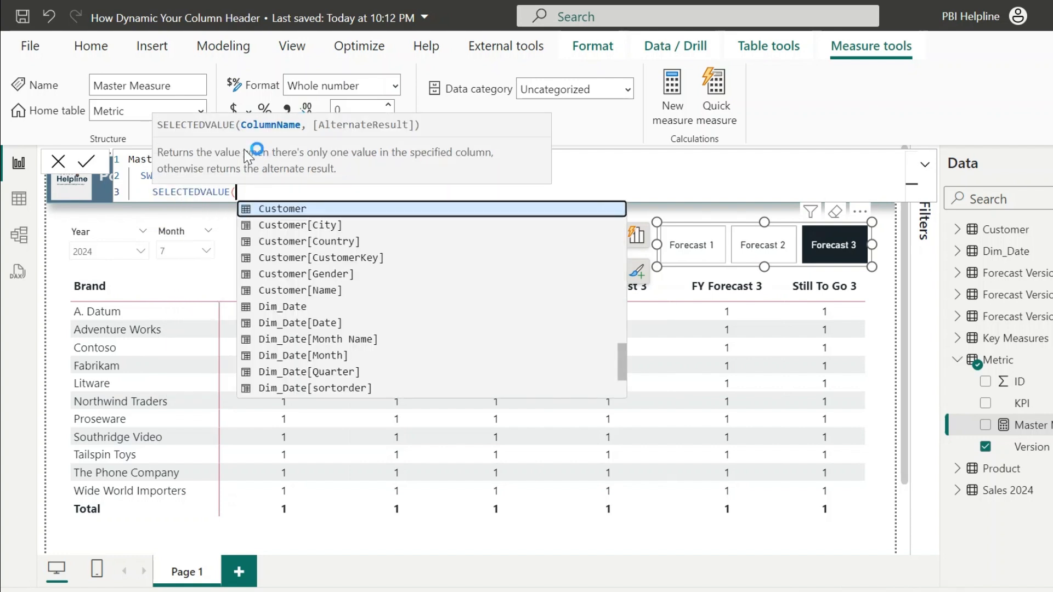
{"action": "type", "text": "Metric[ID]"}
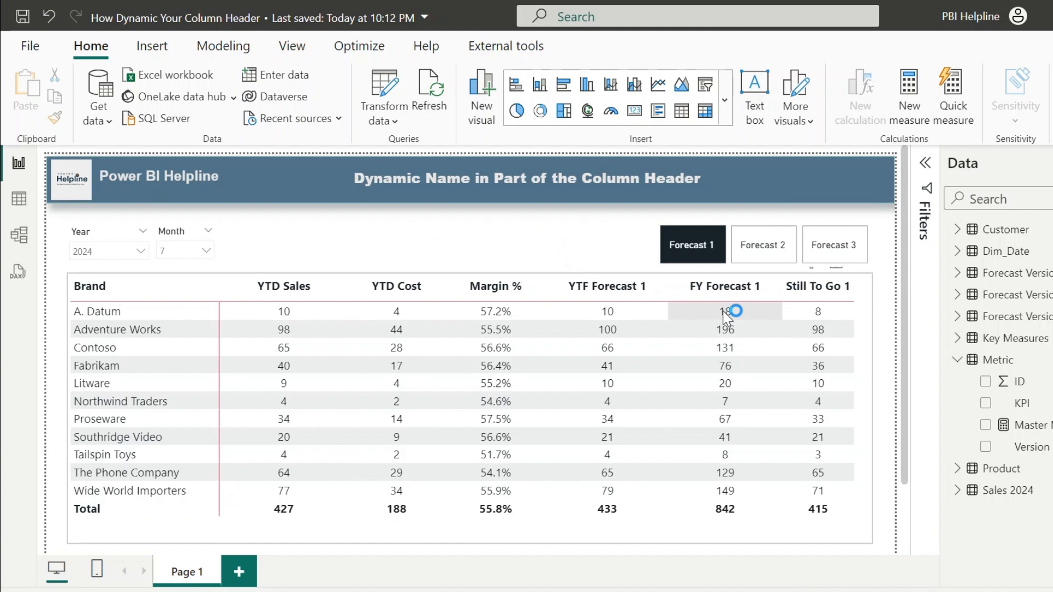
{"action": "mouse_move", "coordinate": [607, 244]}
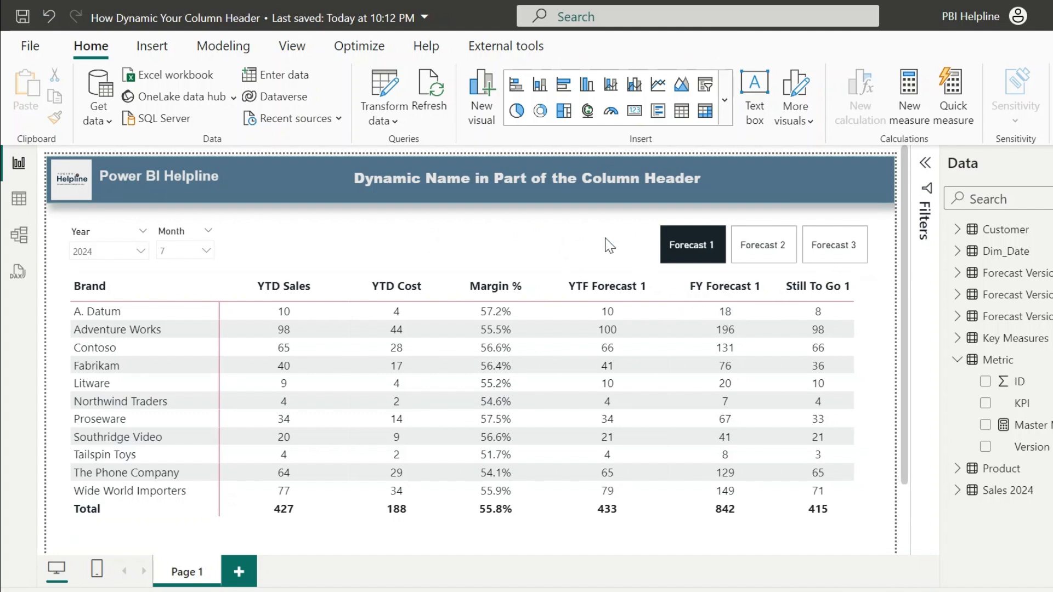
Step: Choose Forecast 2 so the matrix shows Forecast 2 headers and figures
{"action": "left_click", "coordinate": [763, 245]}
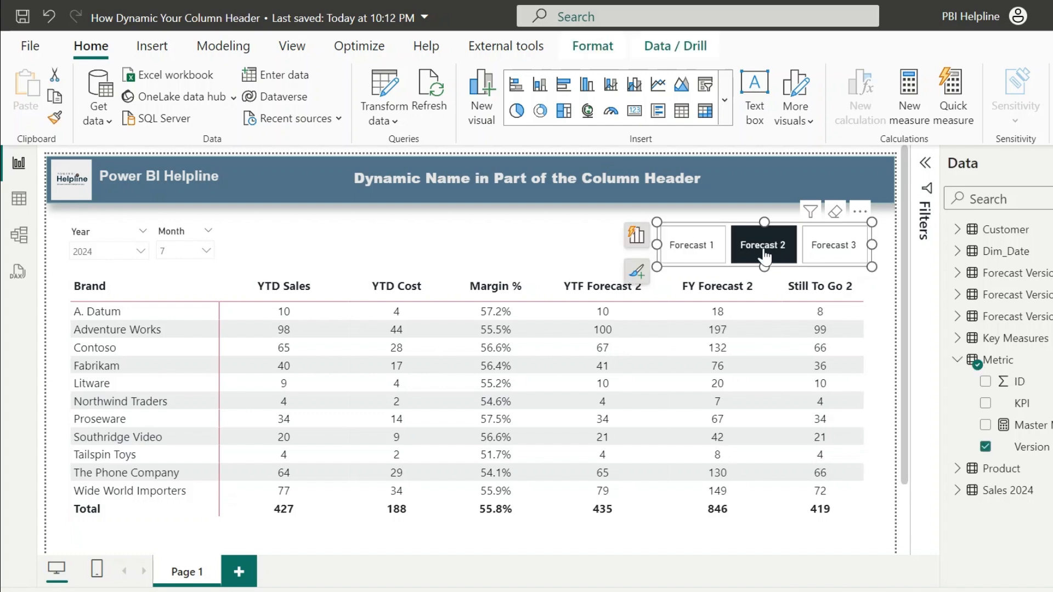